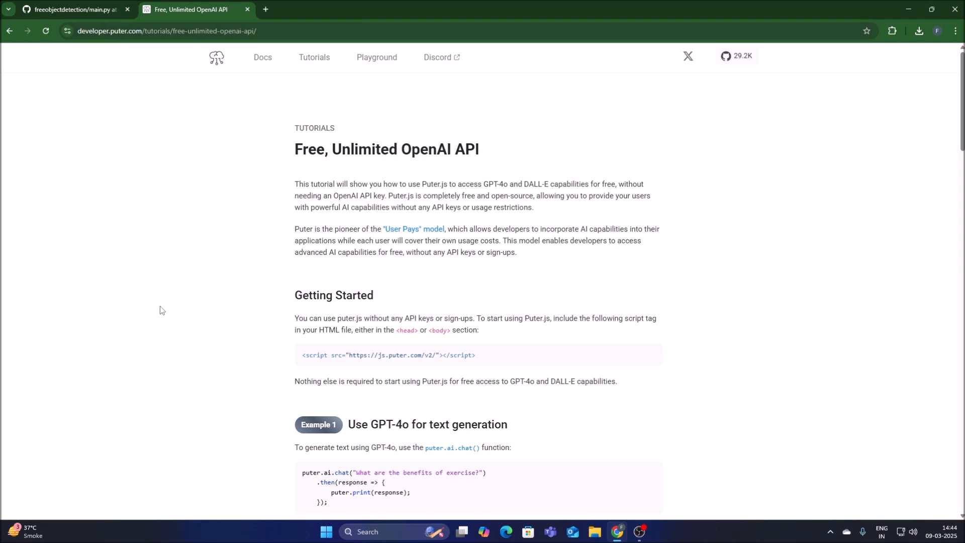
pyautogui.moveTo(174, 288)
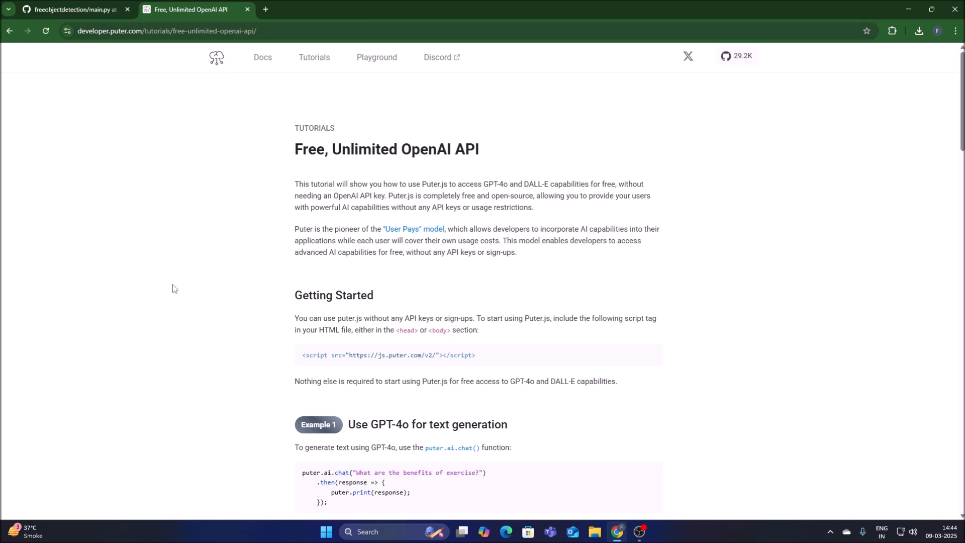
# Highlight the 'Free, Unlimited OpenAI API' tutorial title and skim the page.
pyautogui.moveTo(295, 148); pyautogui.dragTo(355, 148)
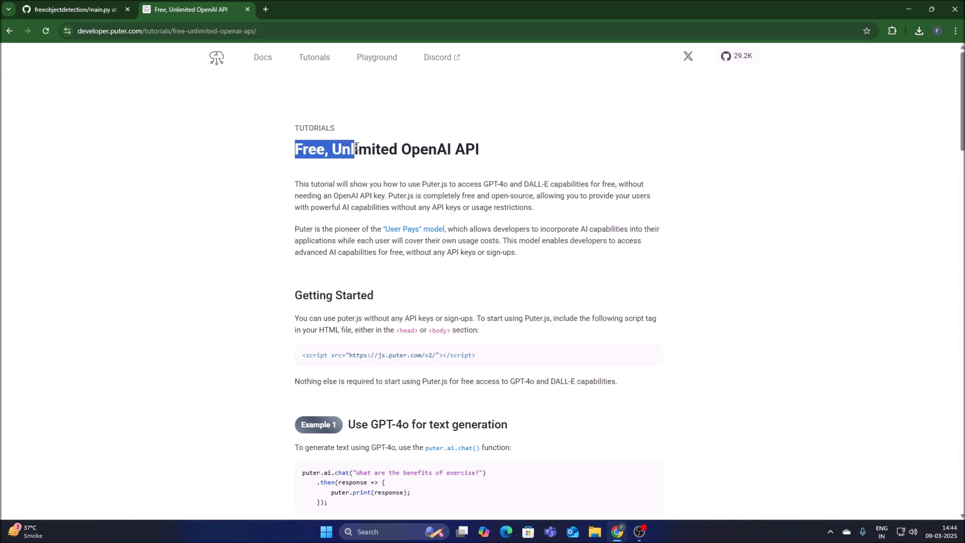
pyautogui.moveTo(354, 148); pyautogui.dragTo(492, 149)
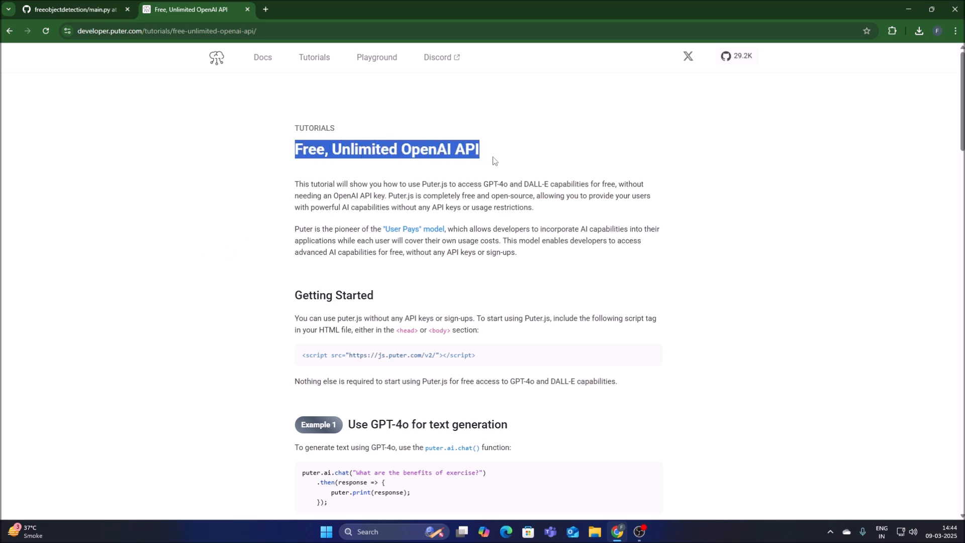
pyautogui.moveTo(286, 173)
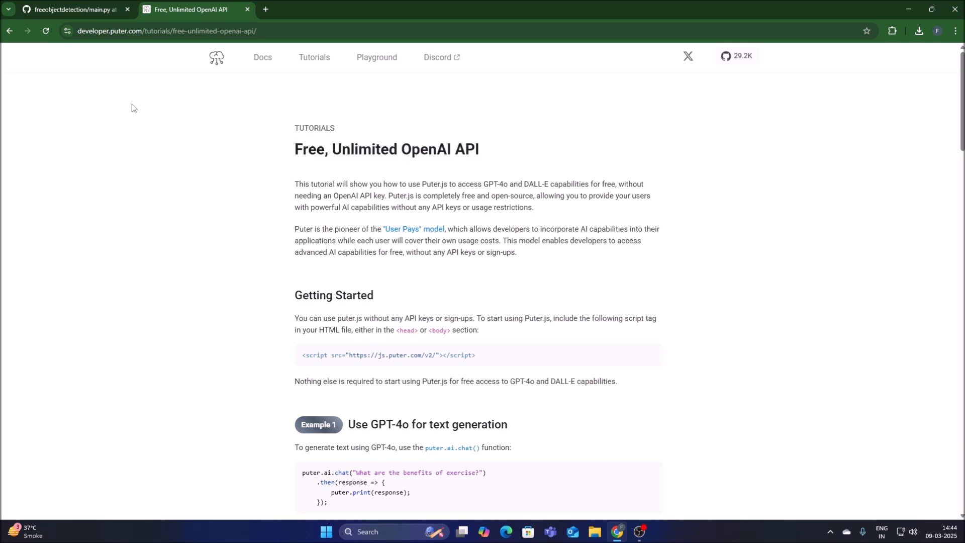
pyautogui.moveTo(357, 330)
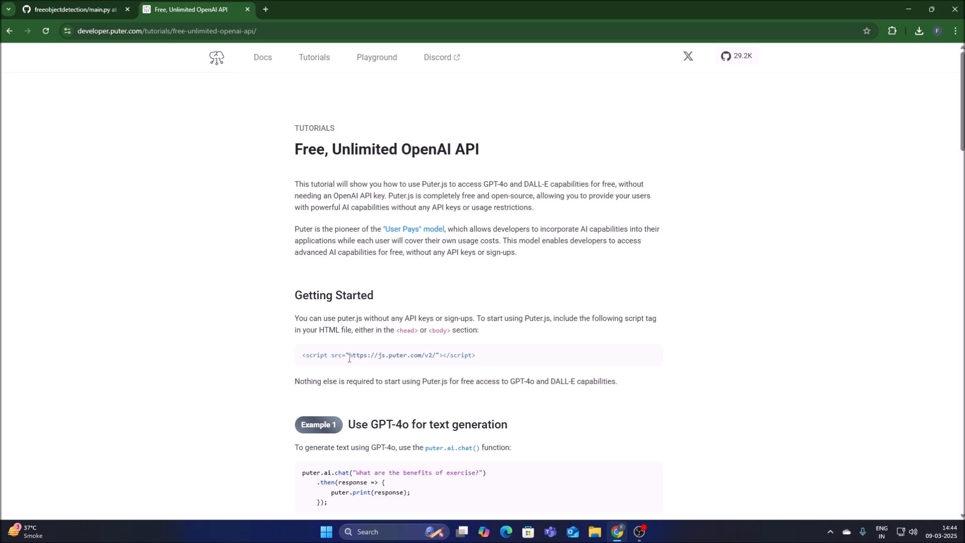
pyautogui.moveTo(349, 354); pyautogui.dragTo(406, 354)
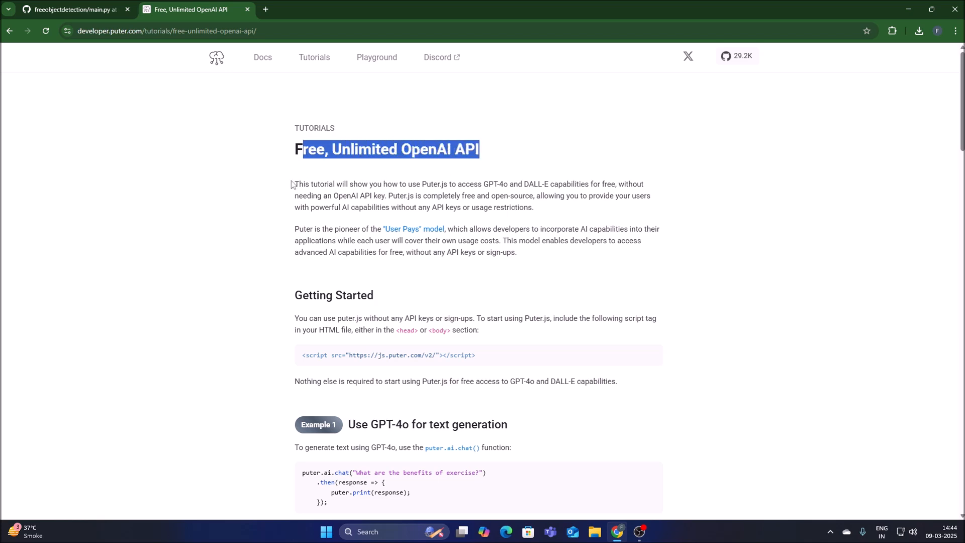
pyautogui.scroll(-3)
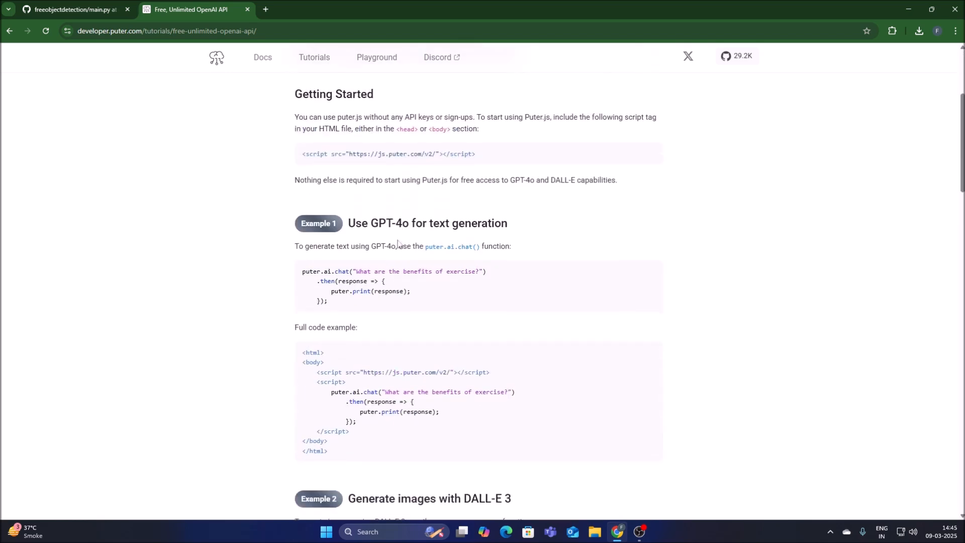
pyautogui.scroll(3)
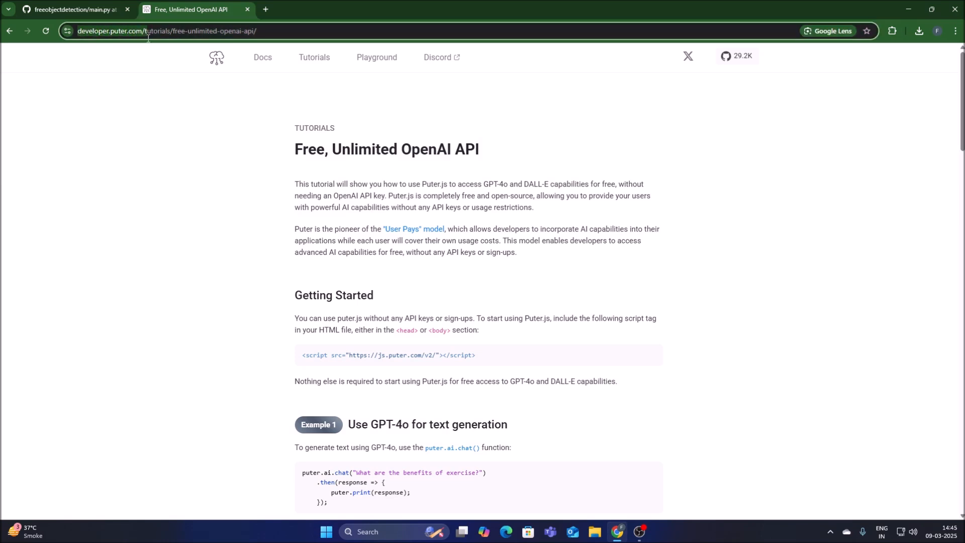
# Select the page address and the tutorial title with its opening sentence, then browse the tutorial cards.
pyautogui.click(165, 31)
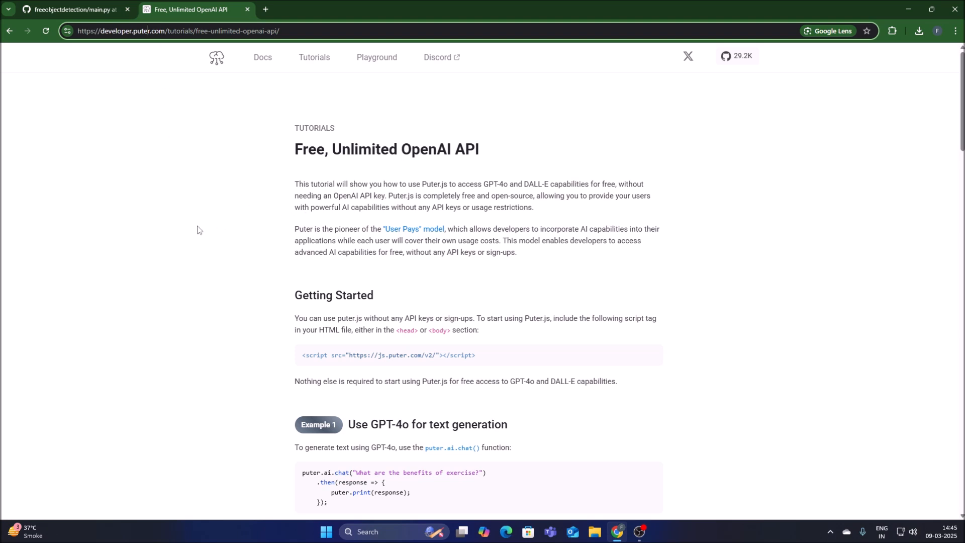
pyautogui.moveTo(295, 149); pyautogui.dragTo(452, 149)
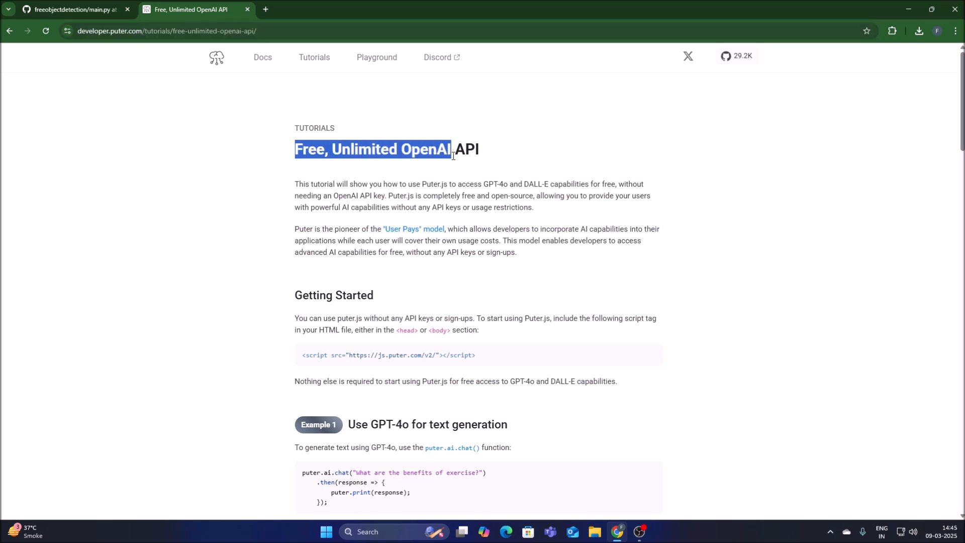
pyautogui.moveTo(453, 155); pyautogui.dragTo(514, 184)
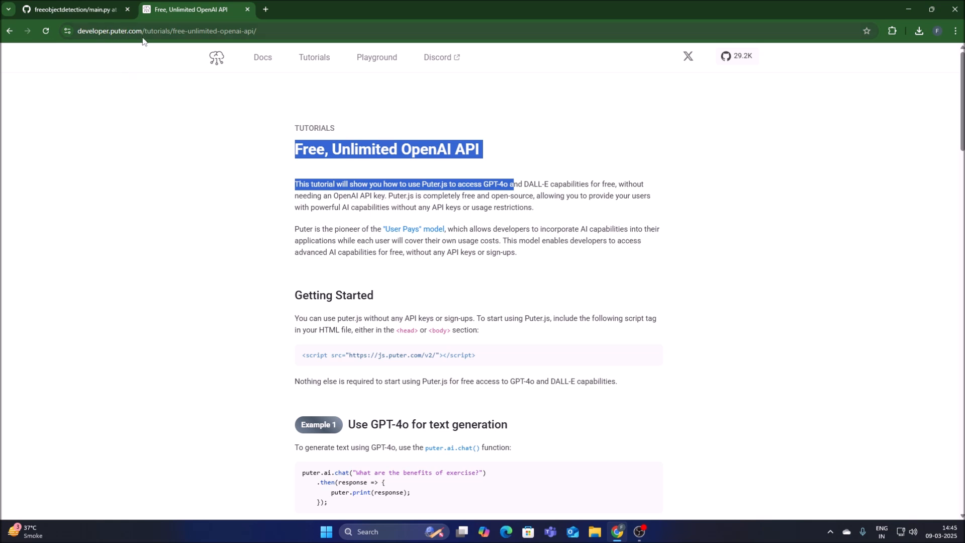
pyautogui.moveTo(205, 269)
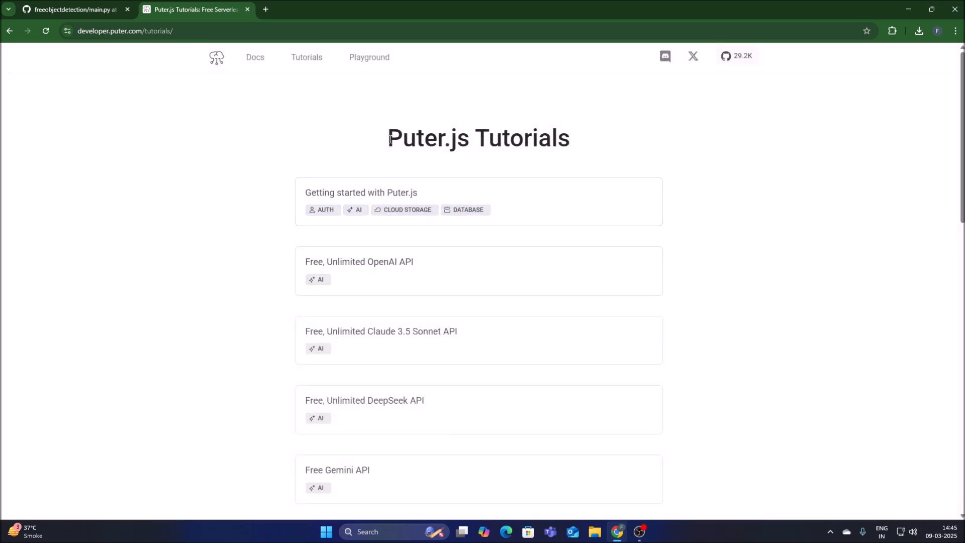
pyautogui.scroll(-3)
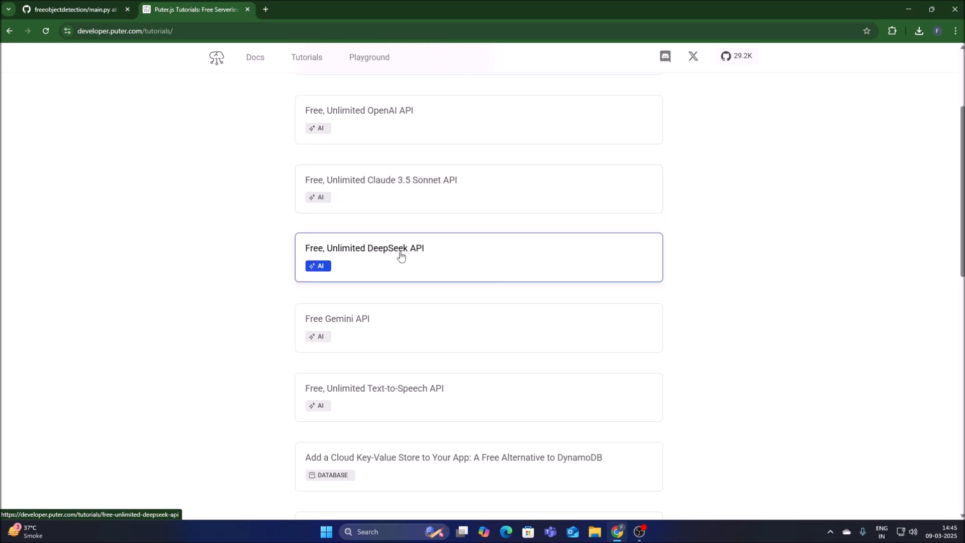
pyautogui.scroll(-3)
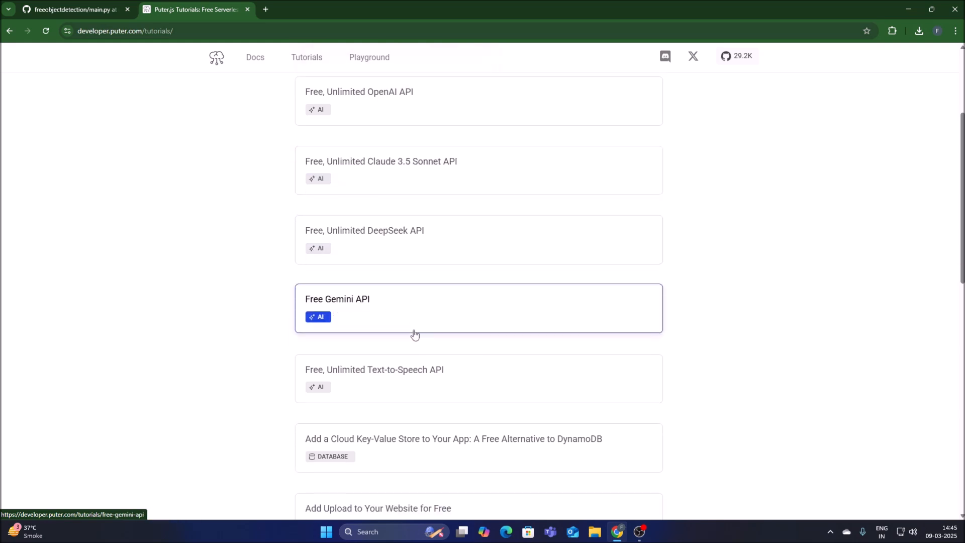
pyautogui.scroll(-3)
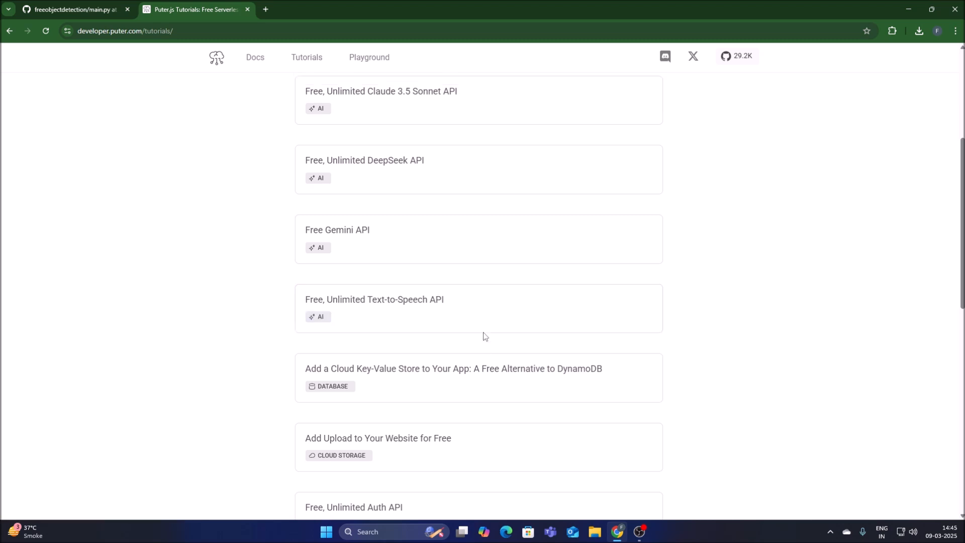
pyautogui.scroll(3)
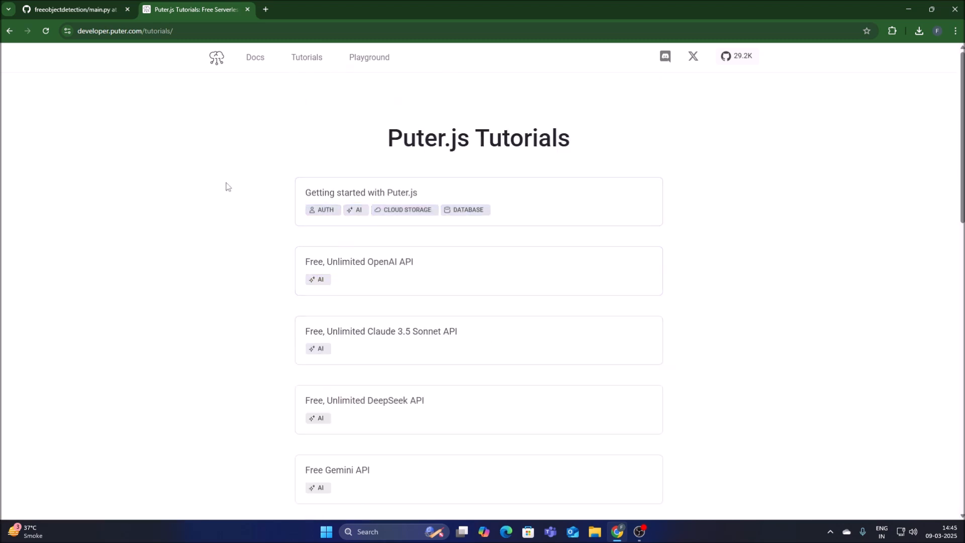
pyautogui.moveTo(335, 244)
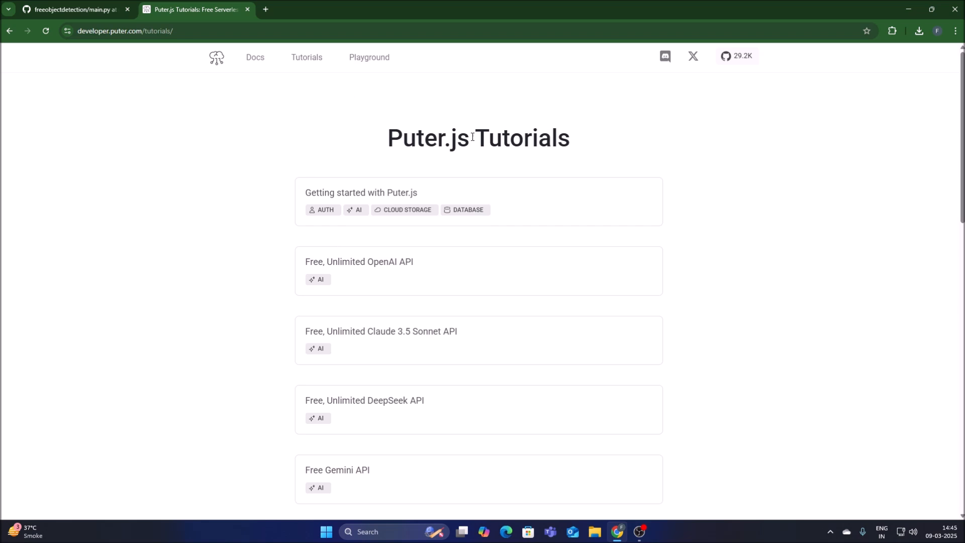
pyautogui.moveTo(185, 187)
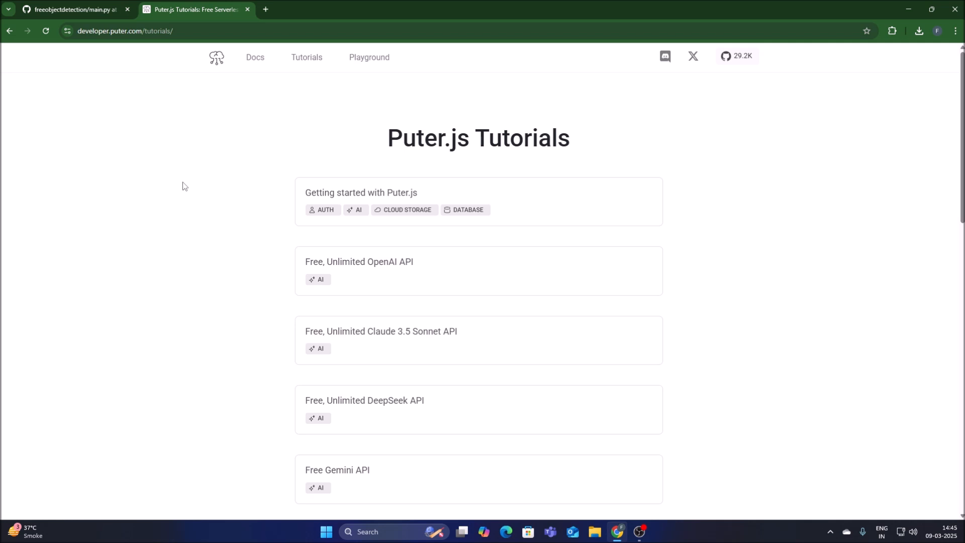
pyautogui.moveTo(142, 162)
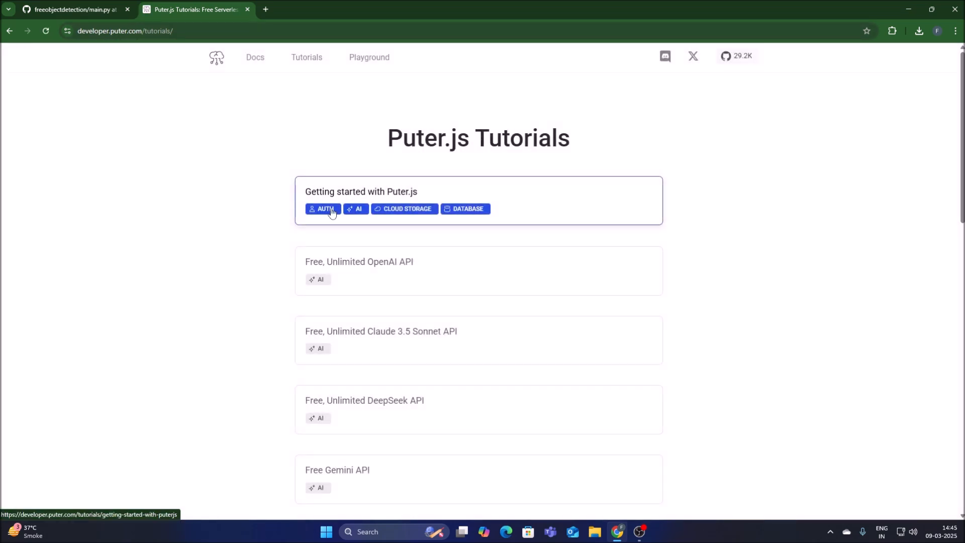
# Open 'Getting started with Puter.js', select its GPT-4o HTML example, then switch to the GitHub main.py page.
pyautogui.click(322, 209)
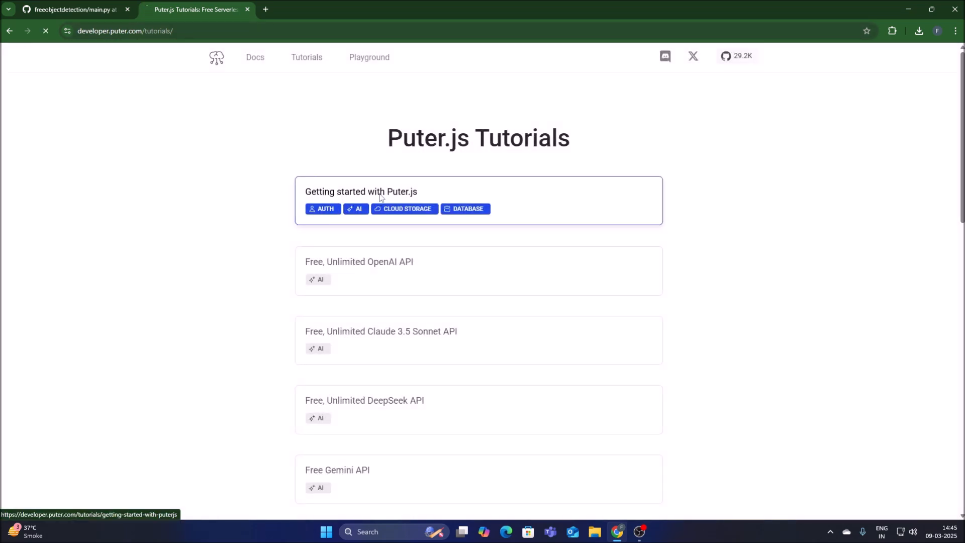
pyautogui.click(360, 191)
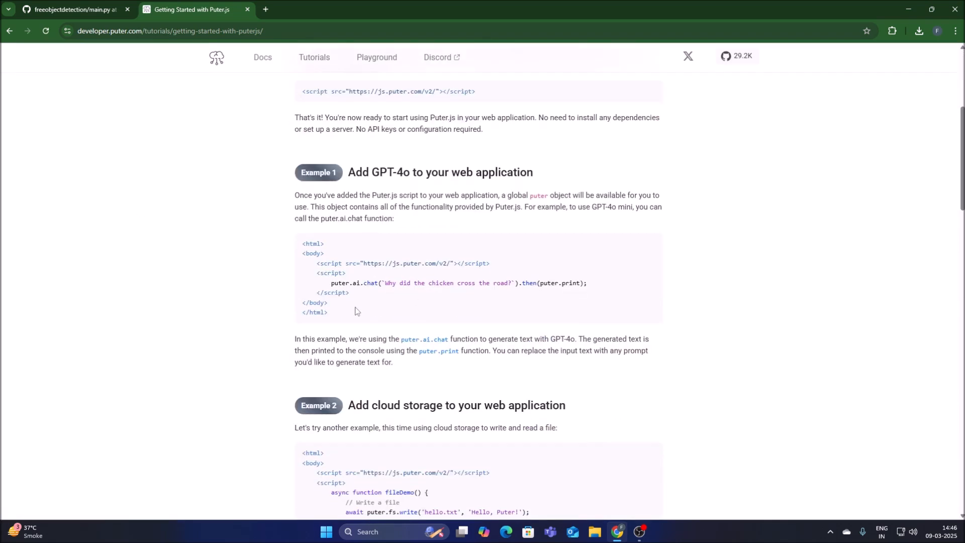
pyautogui.moveTo(302, 243); pyautogui.dragTo(328, 311)
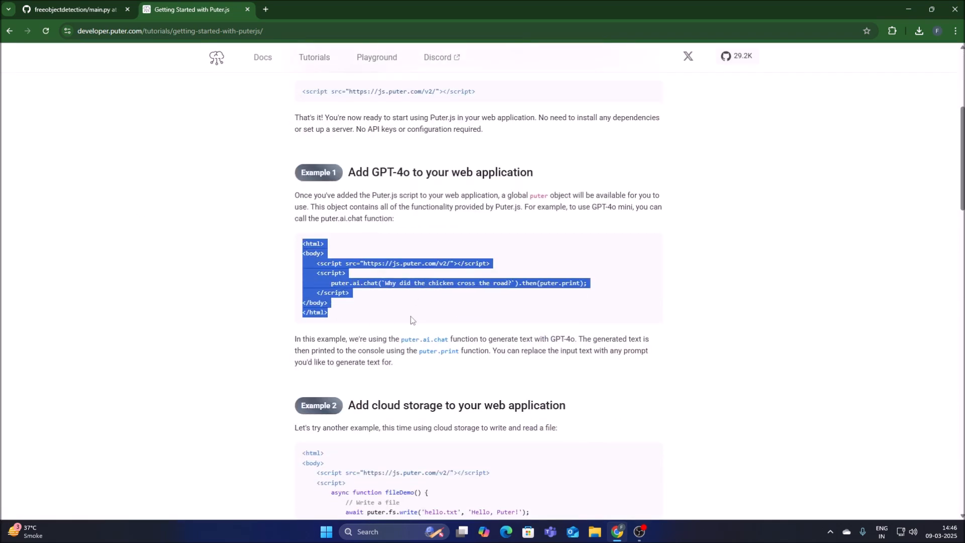
pyautogui.scroll(-3)
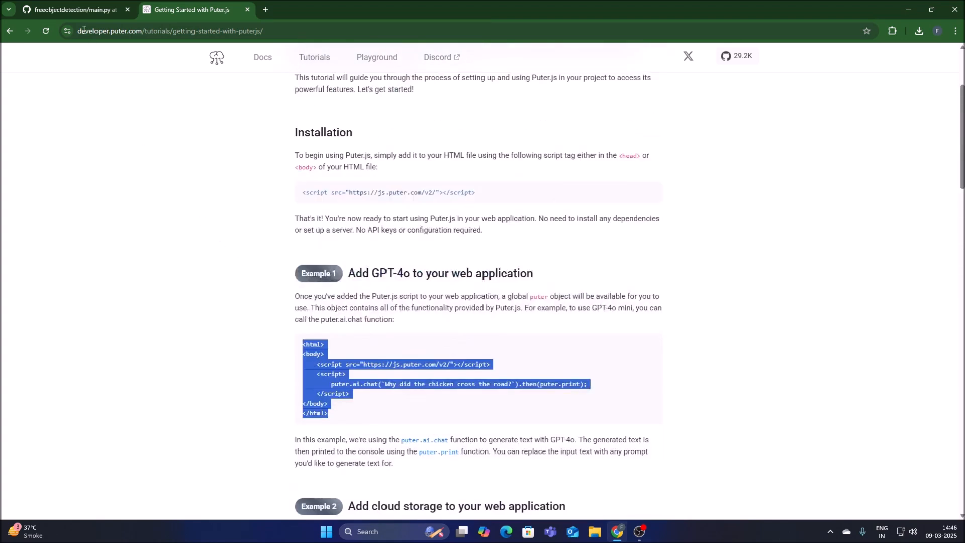
pyautogui.click(73, 9)
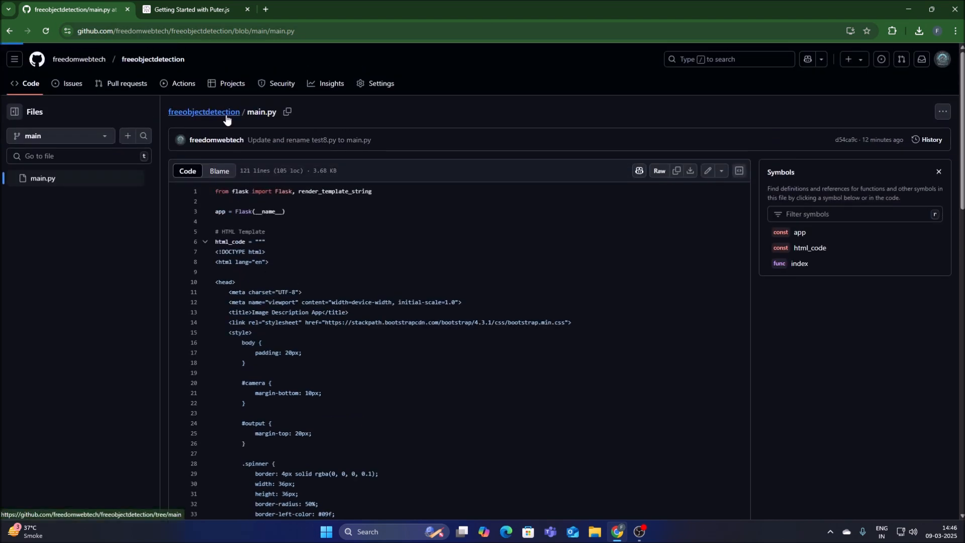
# Go to the freeobjectdetection repository page and show its Code clone/download options.
pyautogui.click(204, 112)
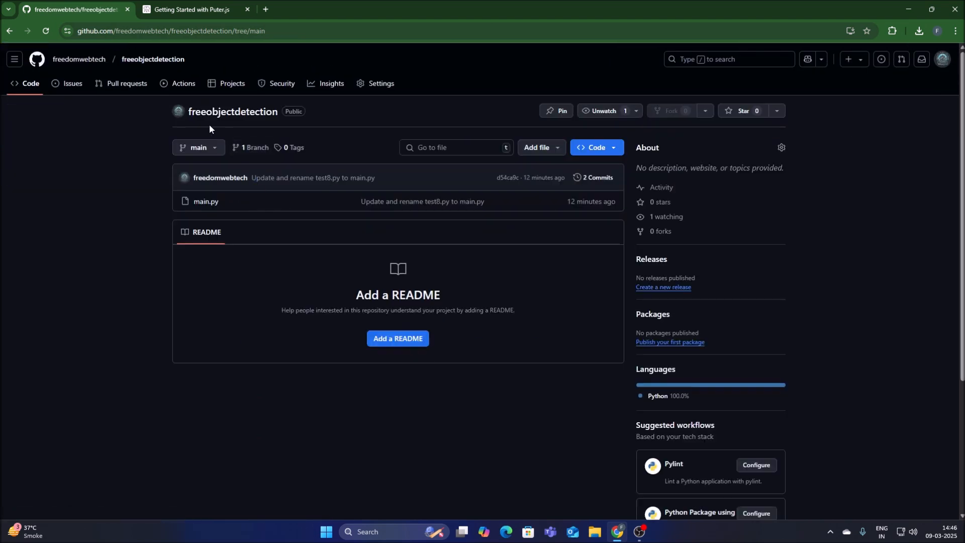
pyautogui.moveTo(305, 410)
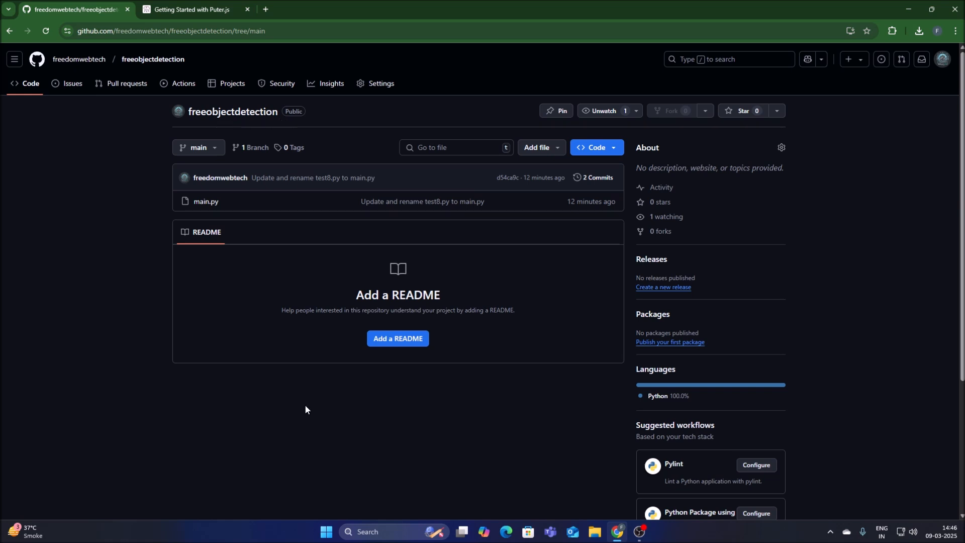
pyautogui.moveTo(594, 148)
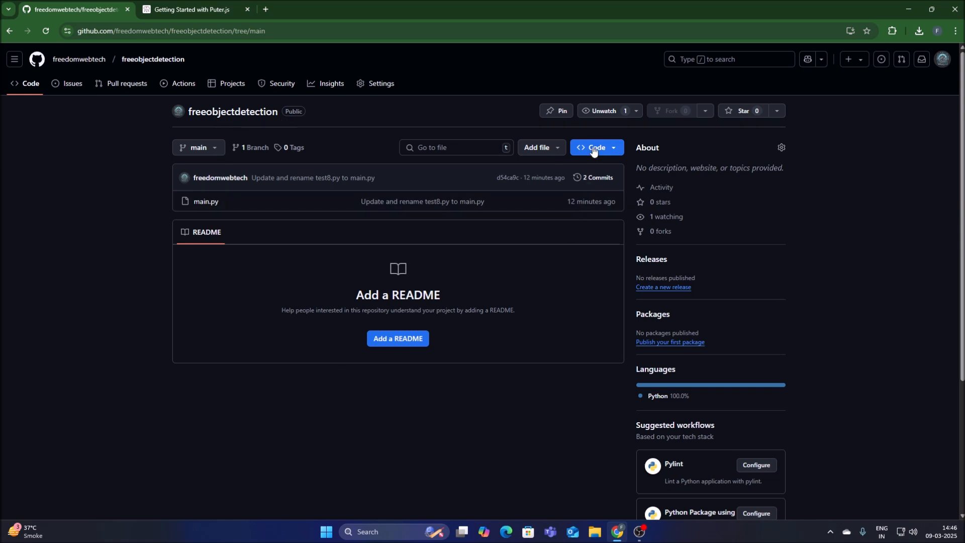
pyautogui.click(594, 147)
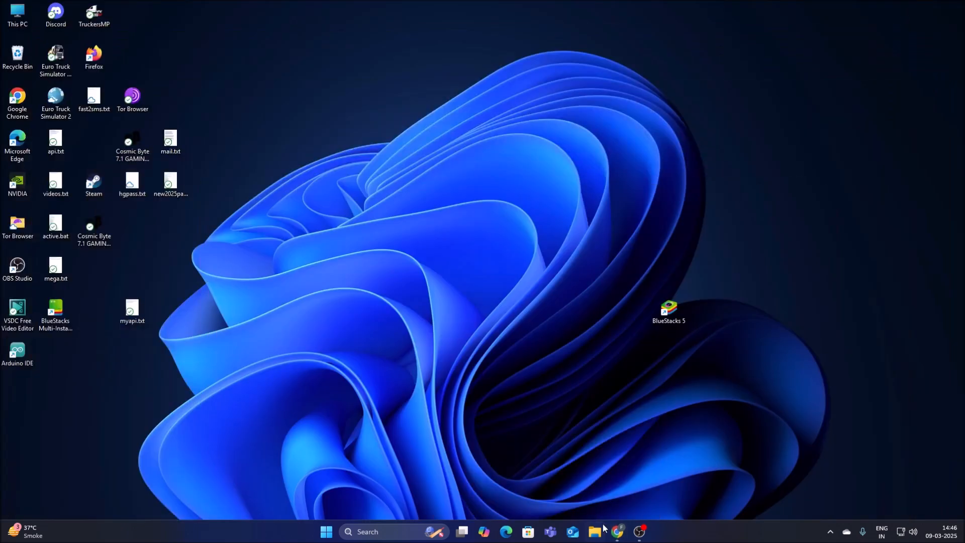
# Extract freeobjectdetection-main.zip in Downloads and open its inner folder containing main.py.
pyautogui.click(593, 535)
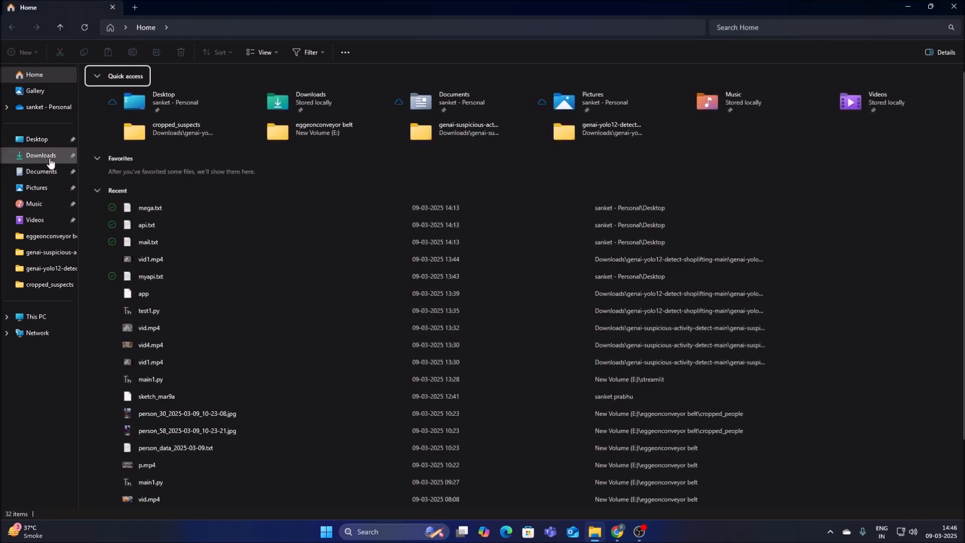
pyautogui.click(40, 156)
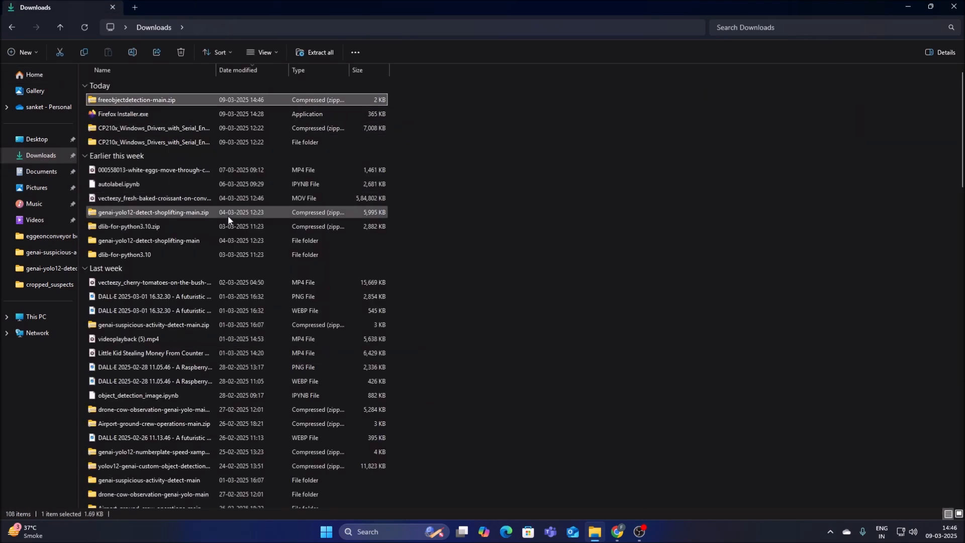
pyautogui.doubleClick(137, 99)
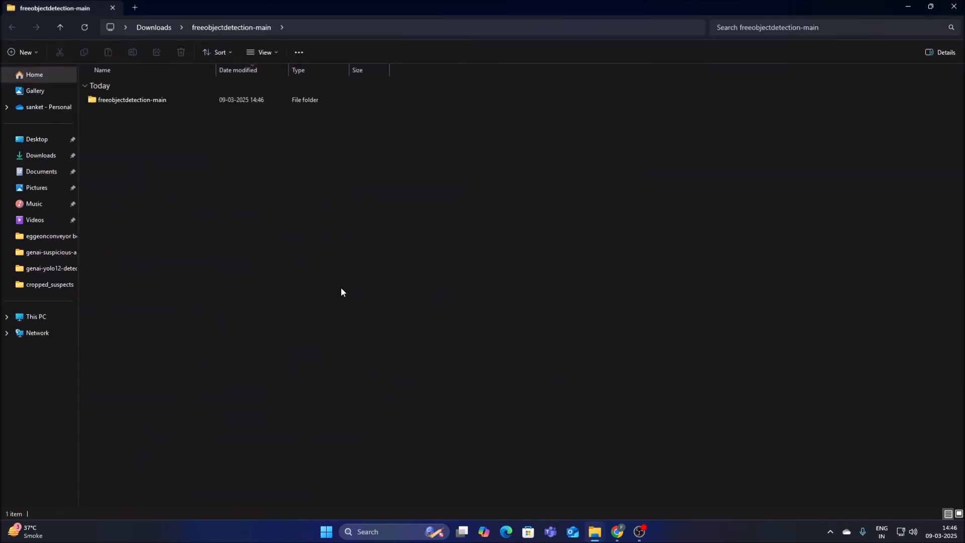
pyautogui.click(13, 27)
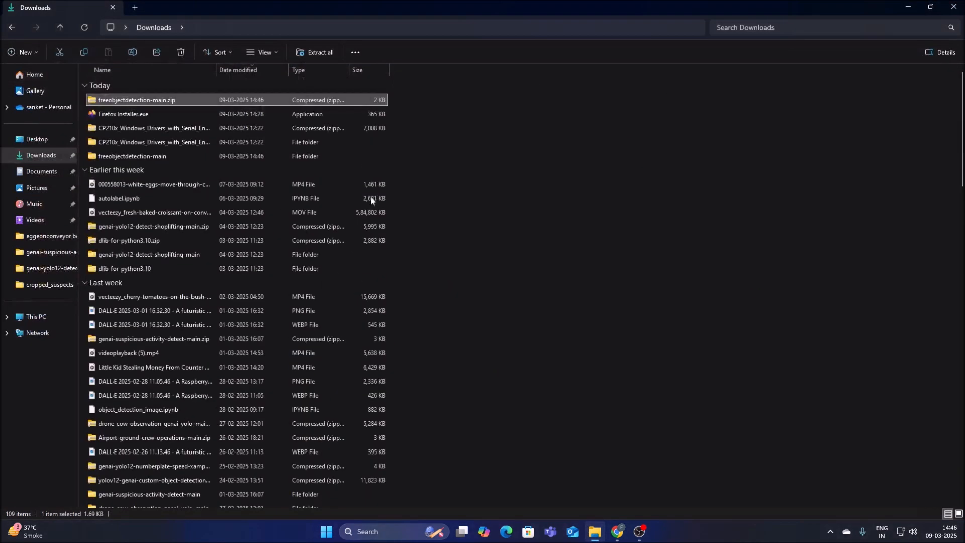
pyautogui.doubleClick(137, 100)
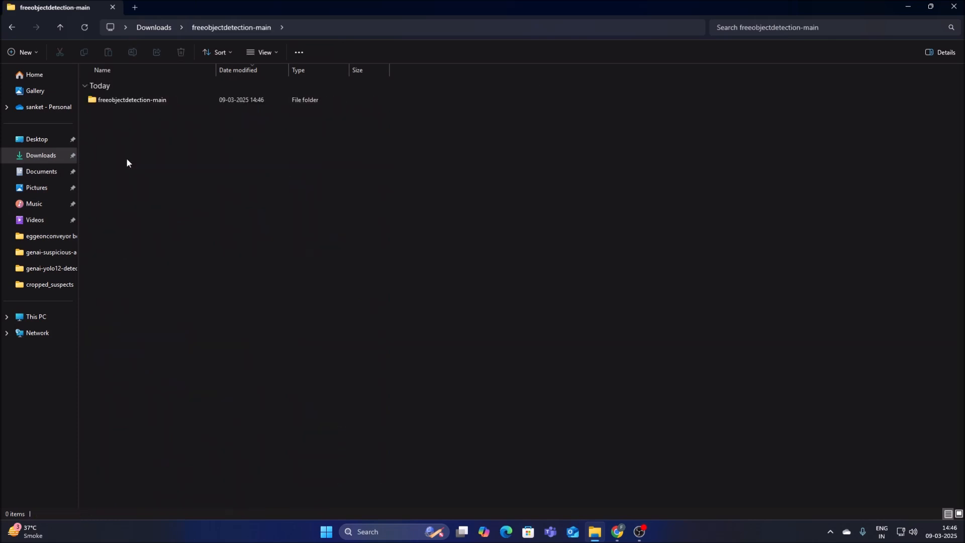
pyautogui.doubleClick(132, 99)
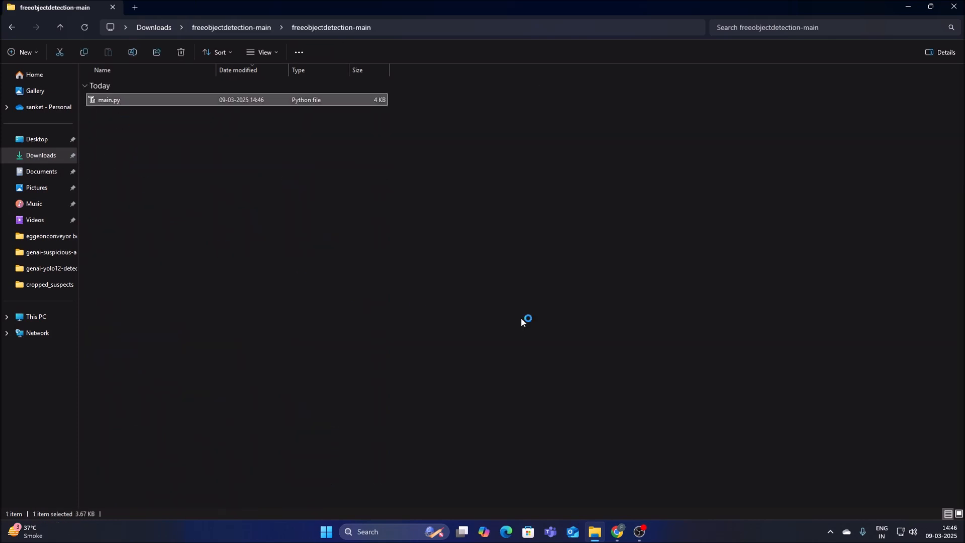
# Open main.py from the extracted folder in Thonny.
pyautogui.doubleClick(108, 100)
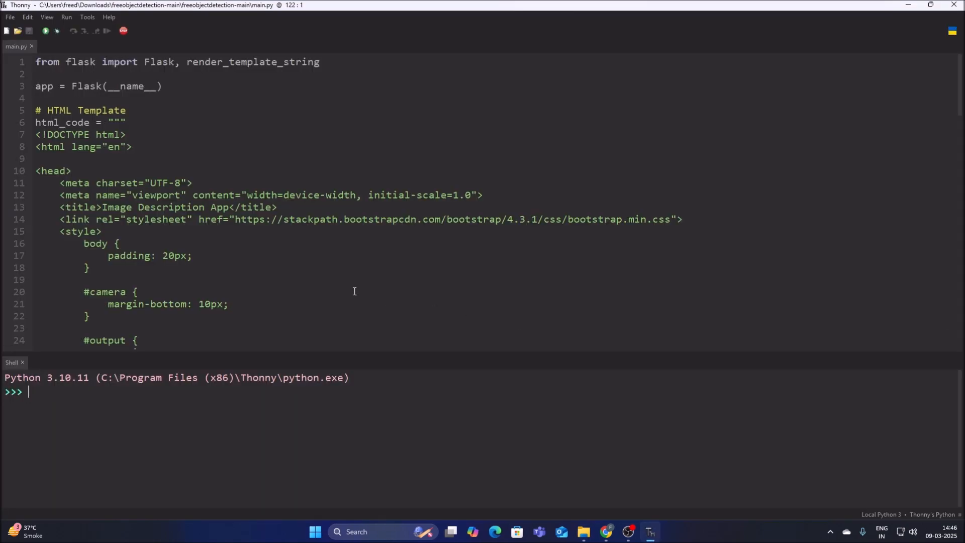
pyautogui.moveTo(143, 62)
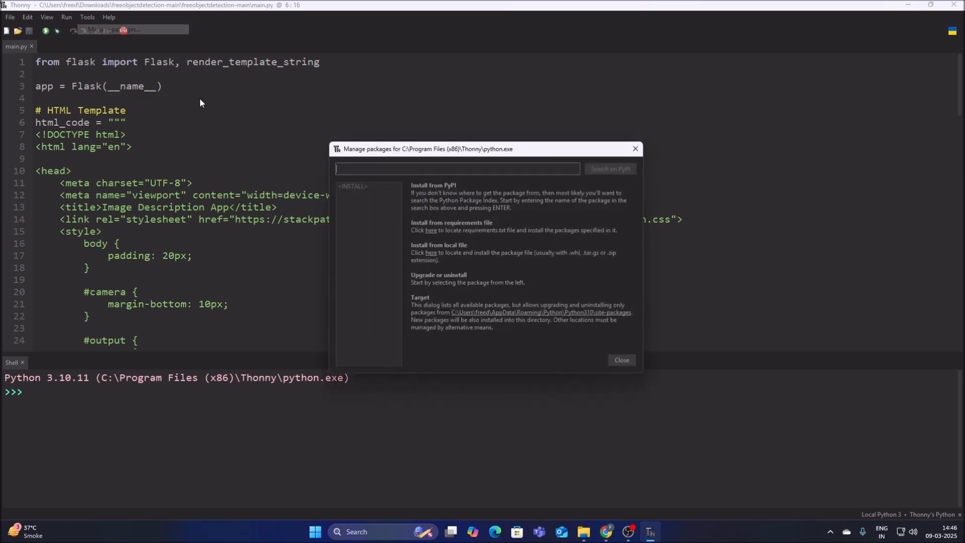
# In Manage packages, search PyPI for 'flask' and confirm Flask 3.1.0 is installed.
pyautogui.write('fals')
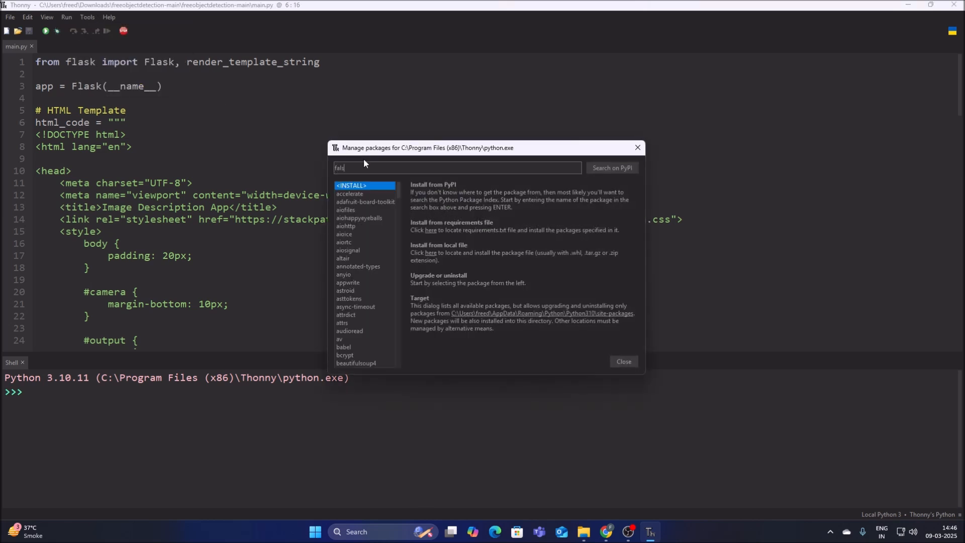
pyautogui.press('BackSpace')
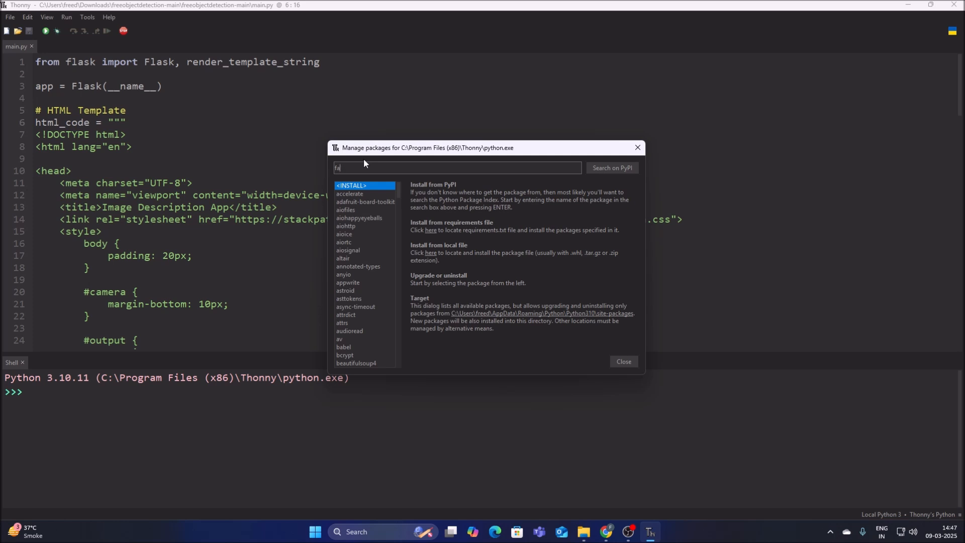
pyautogui.write('lask')
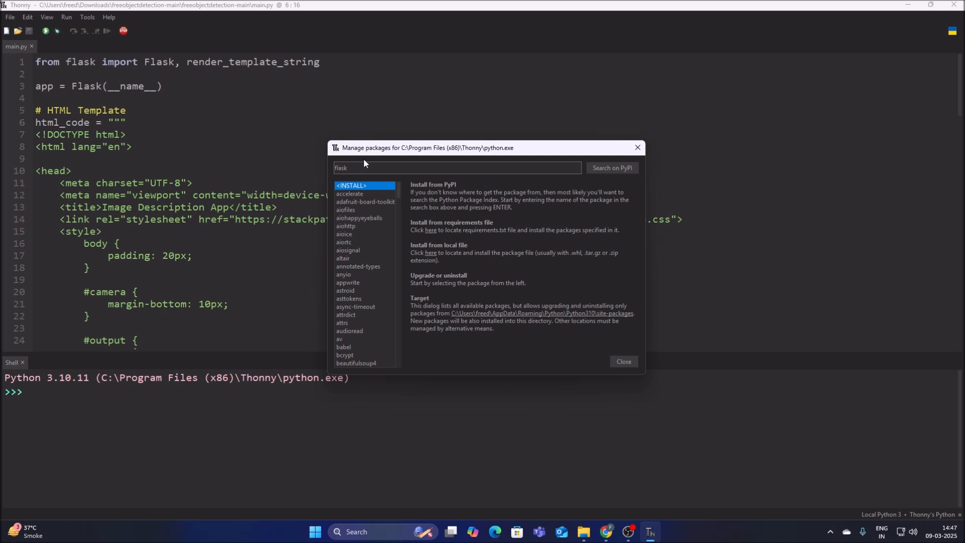
pyautogui.click(610, 168)
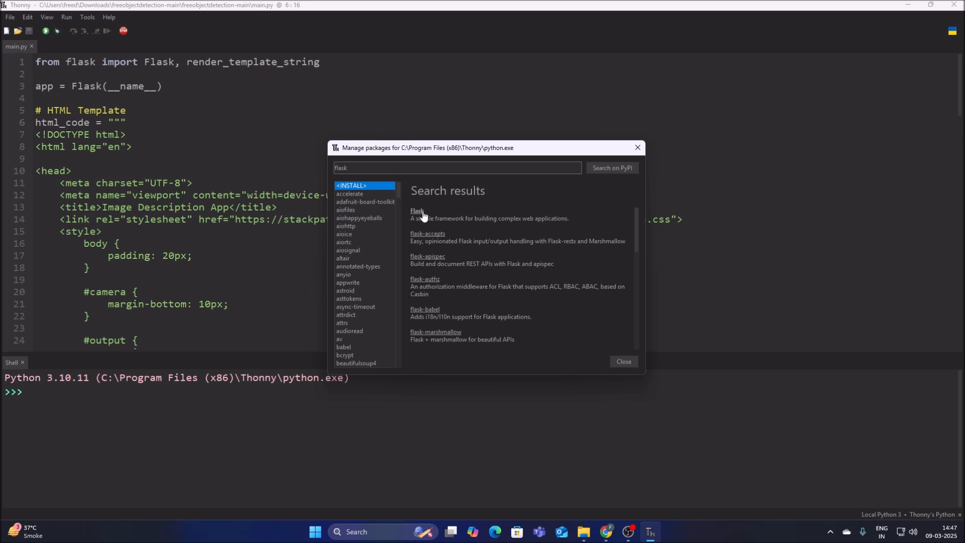
pyautogui.click(416, 211)
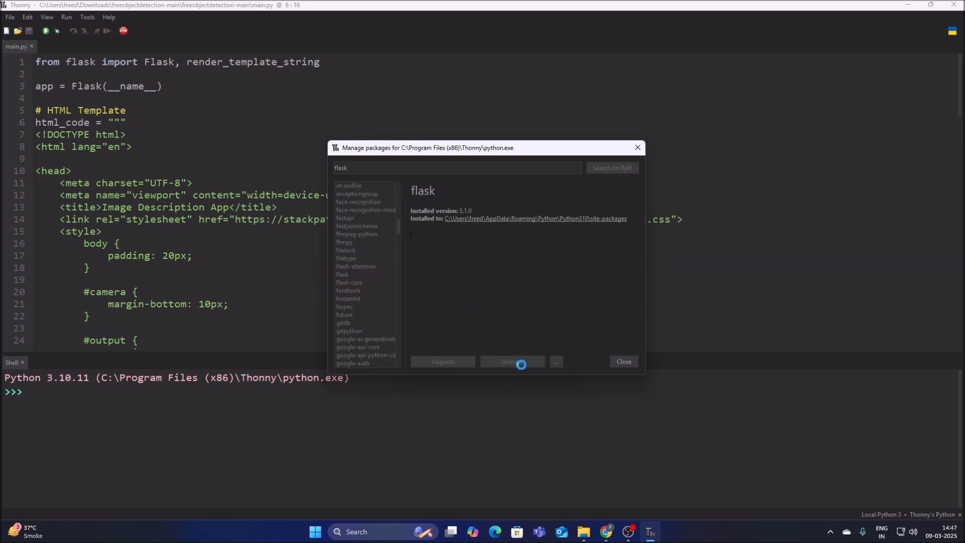
pyautogui.click(342, 273)
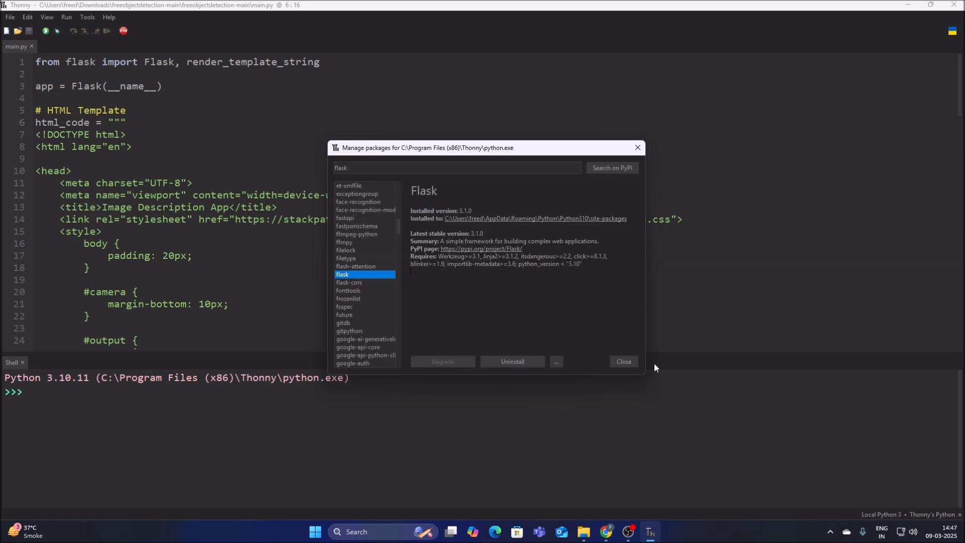
pyautogui.click(622, 361)
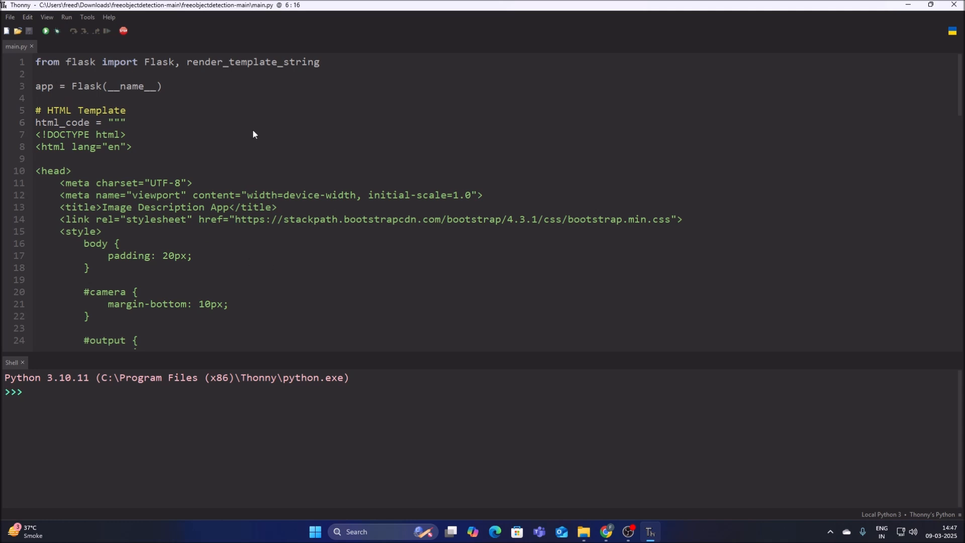
pyautogui.click(46, 31)
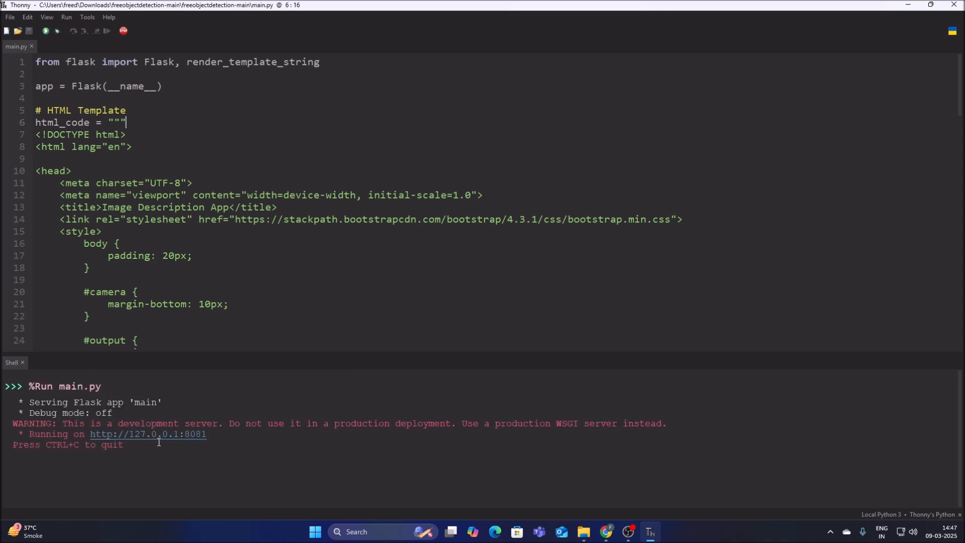
pyautogui.moveTo(513, 447)
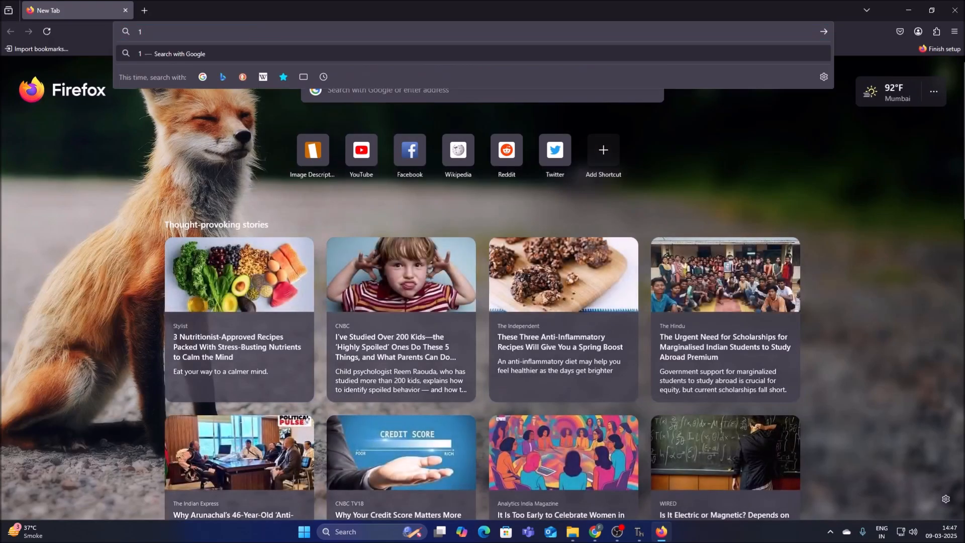
# Load 127.0.0.1:8081 in Firefox to reach the Image Description App.
pyautogui.write('27.0.0.1:')
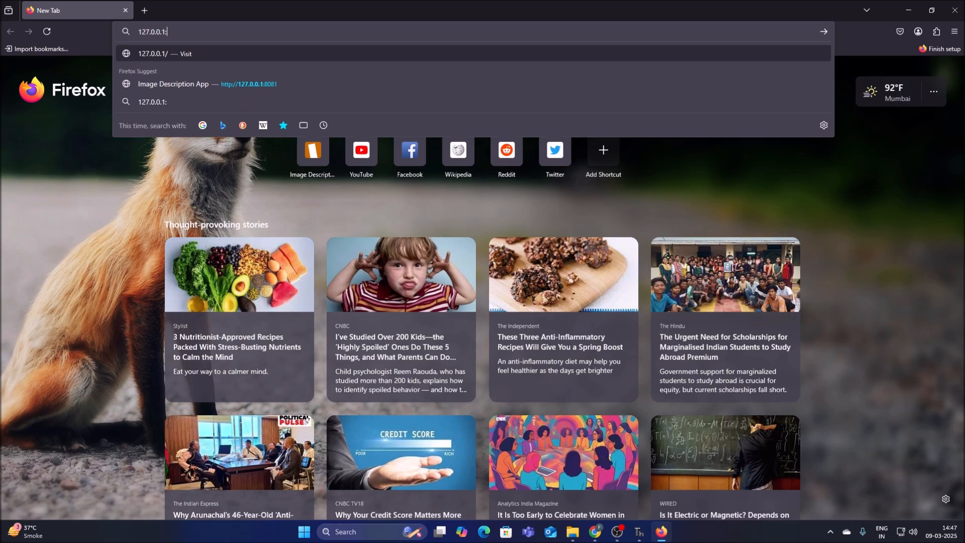
pyautogui.write('808')
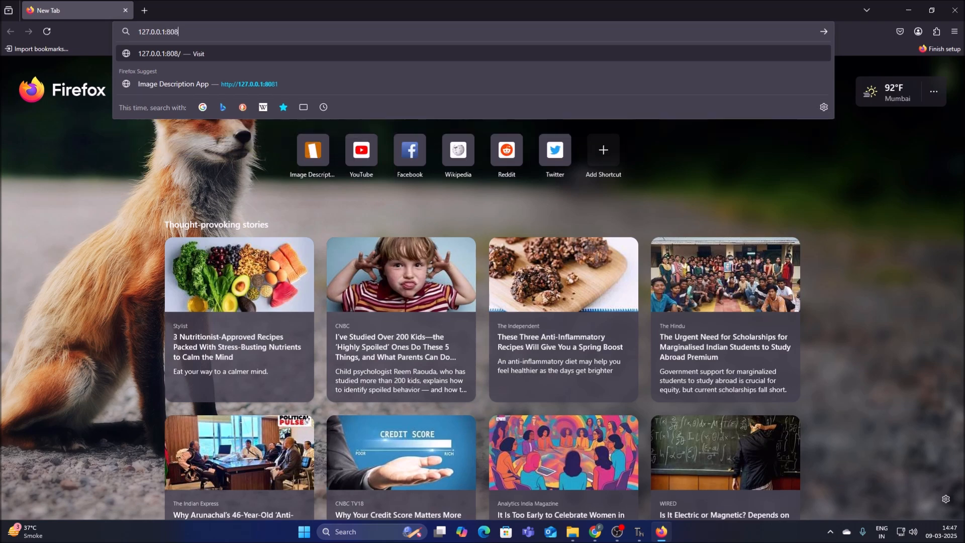
pyautogui.click(173, 84)
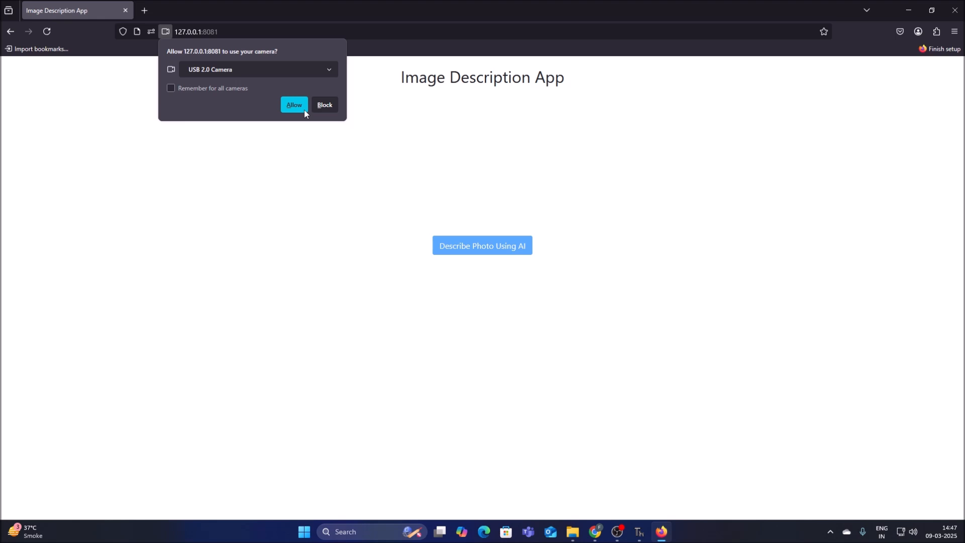
# Allow camera access and get an AI description of the man with glasses and headphones.
pyautogui.click(294, 105)
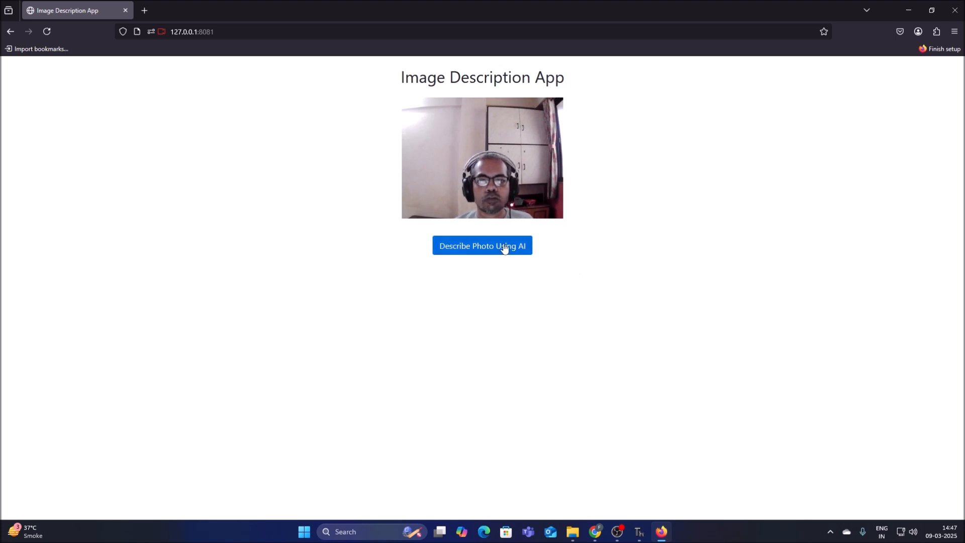
pyautogui.click(481, 246)
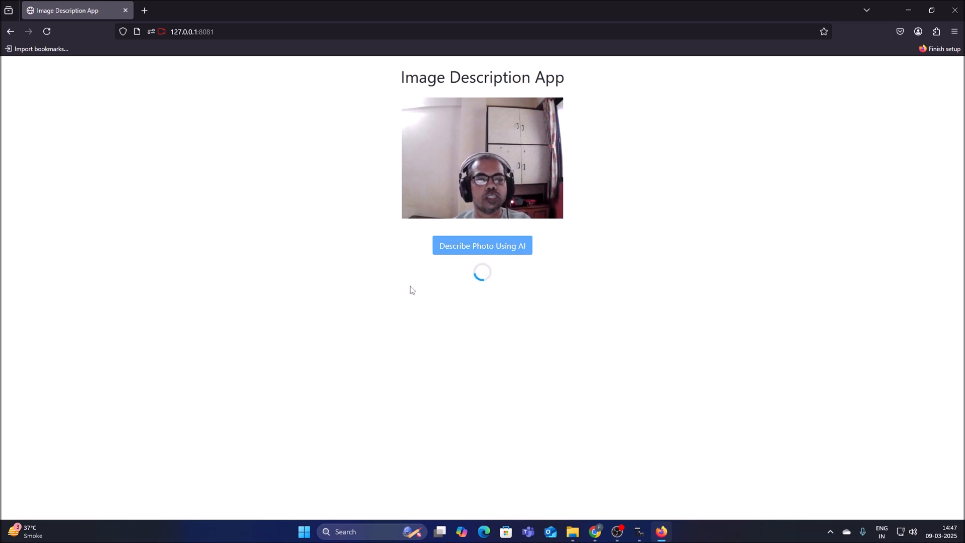
pyautogui.click(481, 245)
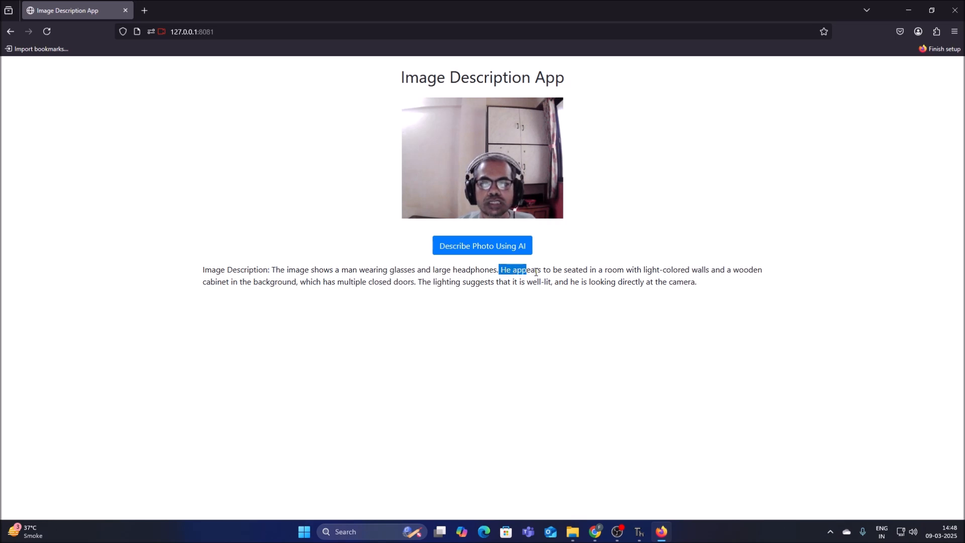
pyautogui.click(544, 296)
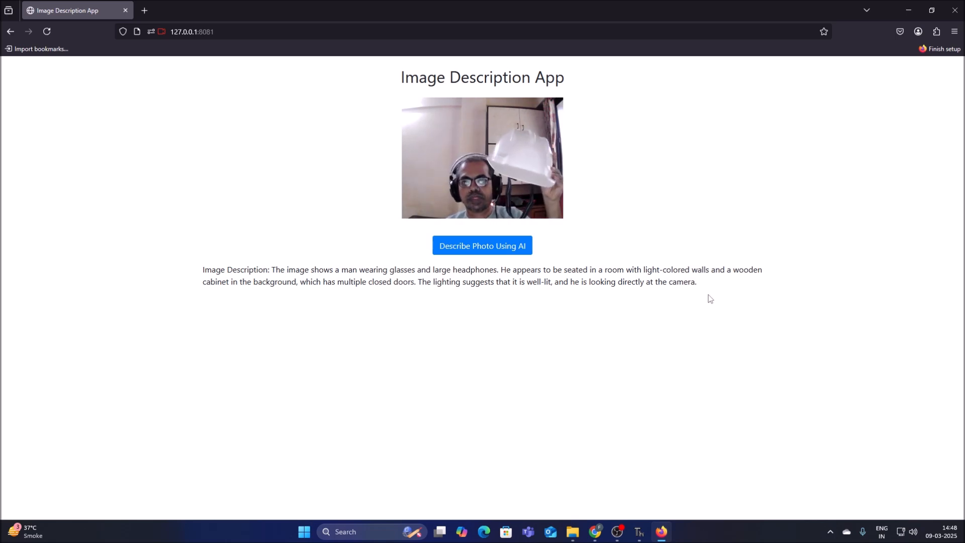
# Describe the new photo of the person holding a white hard hat.
pyautogui.click(481, 246)
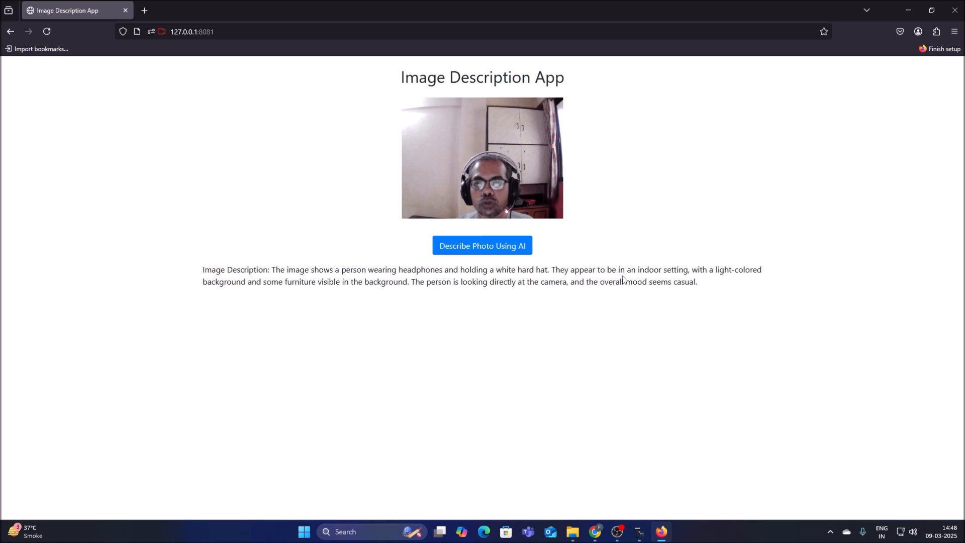
pyautogui.moveTo(743, 283)
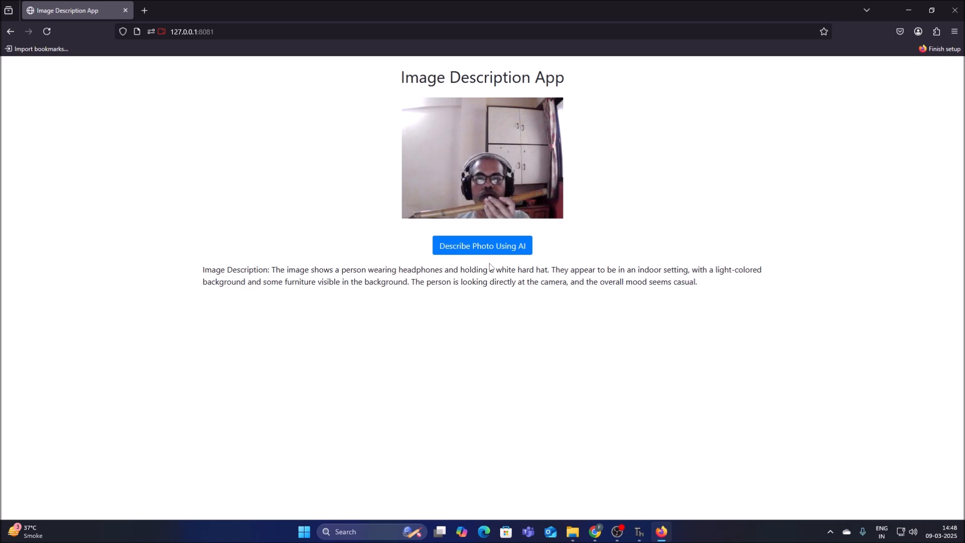
# Describe the new photo of the person holding a bamboo flute.
pyautogui.click(482, 245)
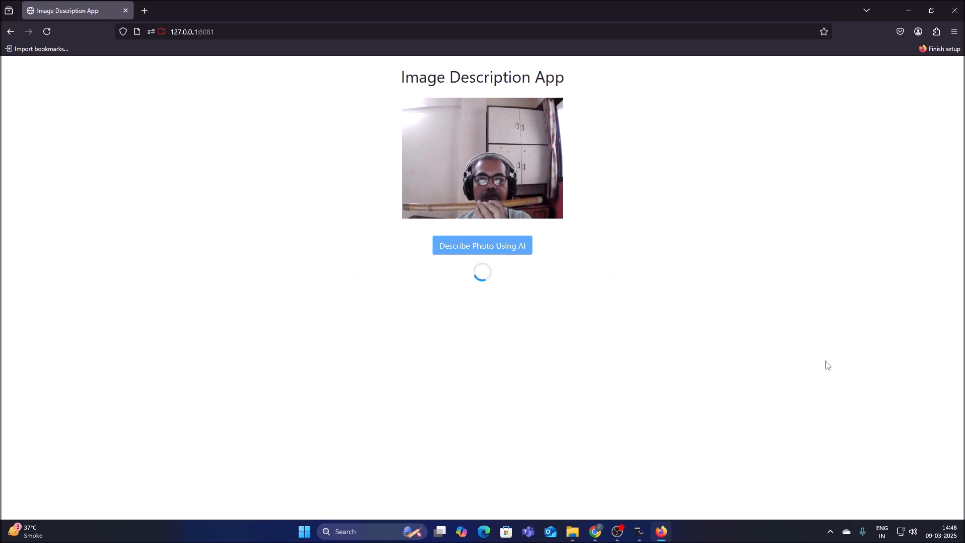
pyautogui.moveTo(332, 273)
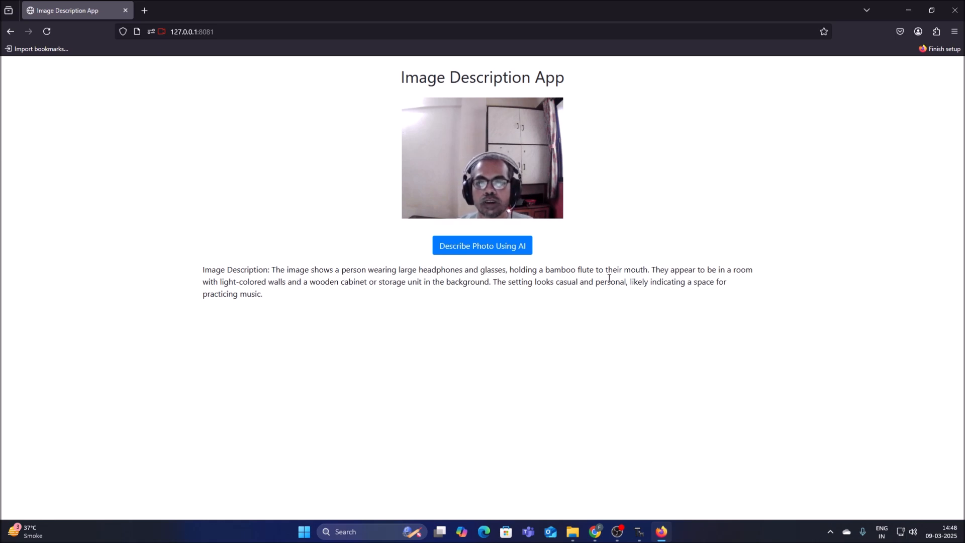
pyautogui.moveTo(737, 286)
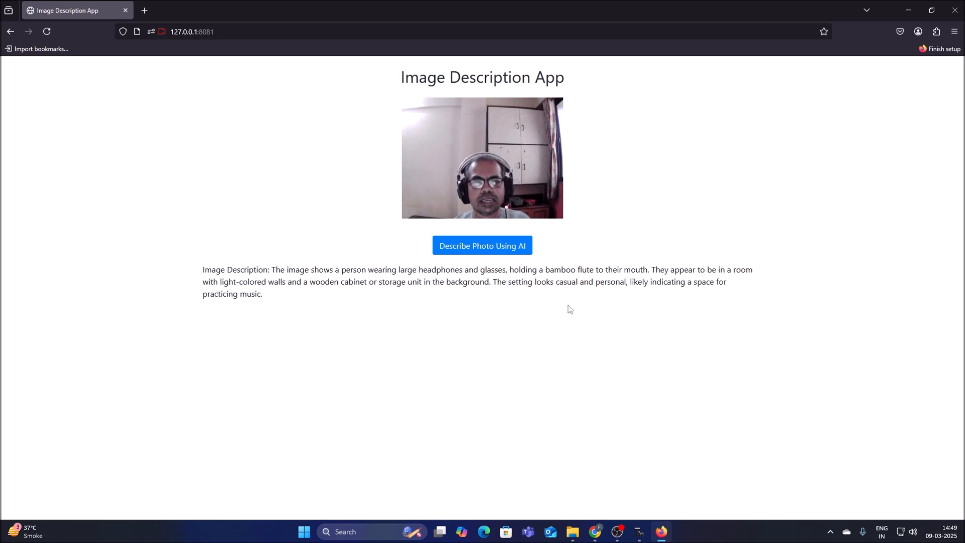
pyautogui.moveTo(574, 375)
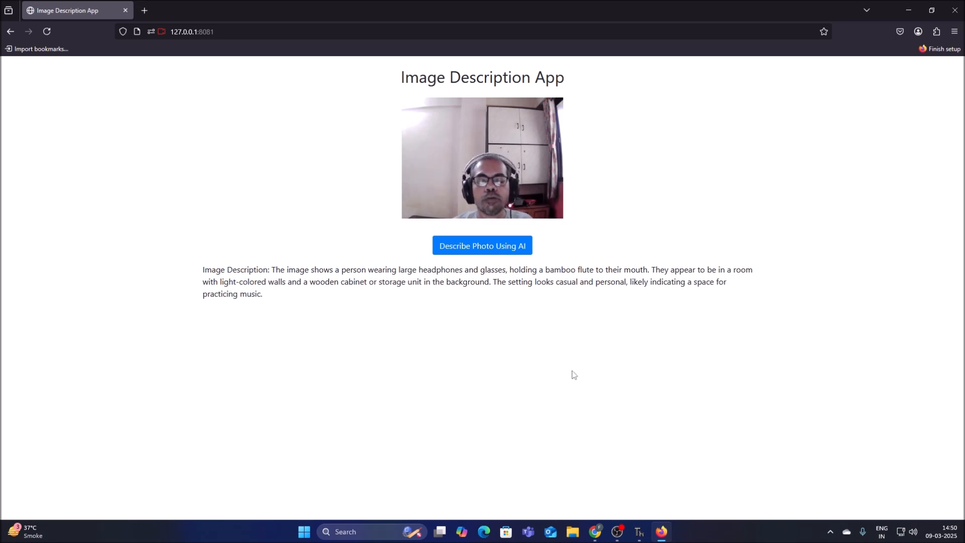